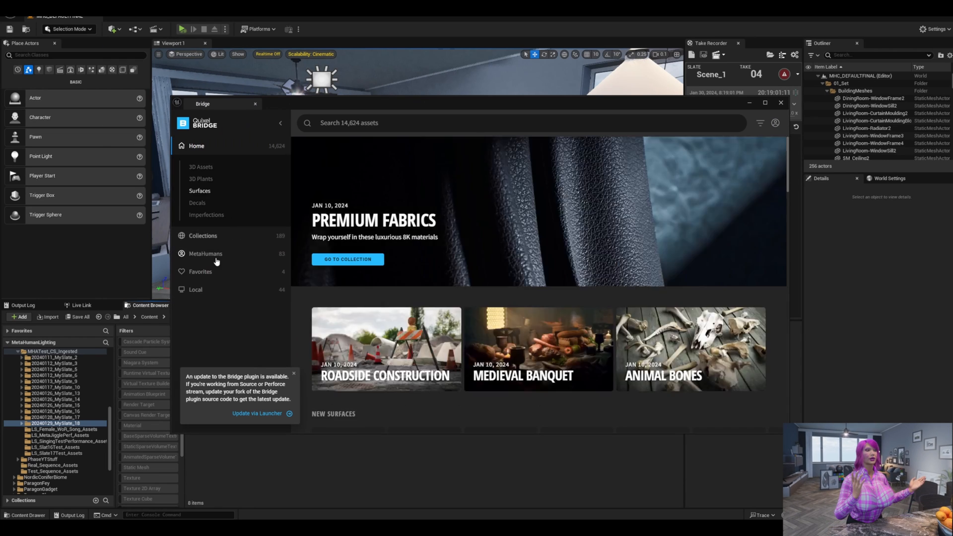
- Browse My MetaHumans in Bridge and open the red-haired MetaHuman in MetaHuman Creator
click(206, 254)
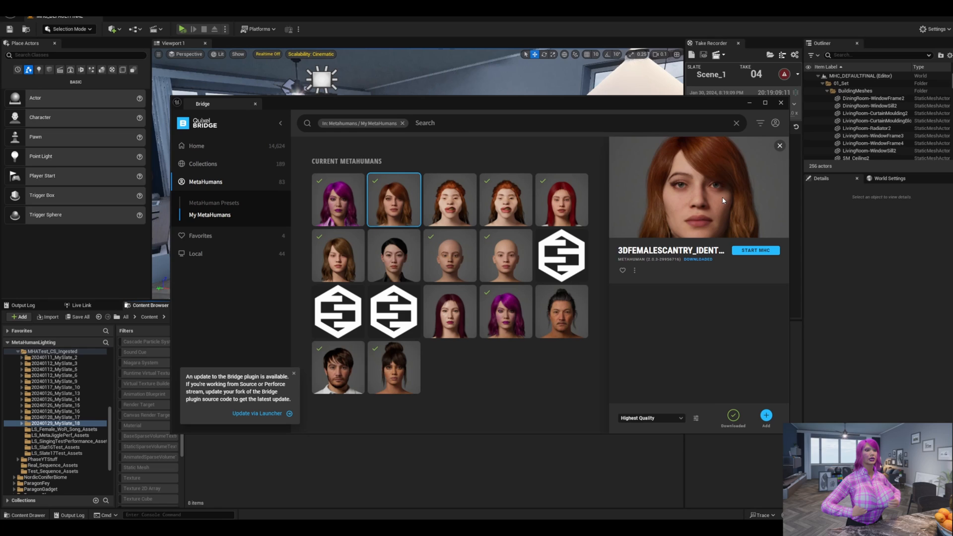
click(755, 249)
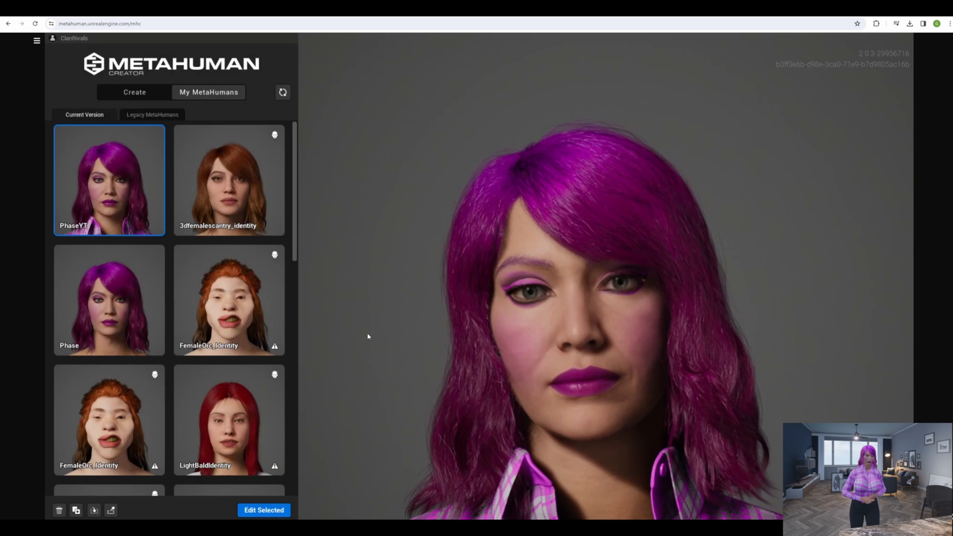
- Edit 3dfemalescantry_identity and show its Body > Tops clothing options
click(228, 180)
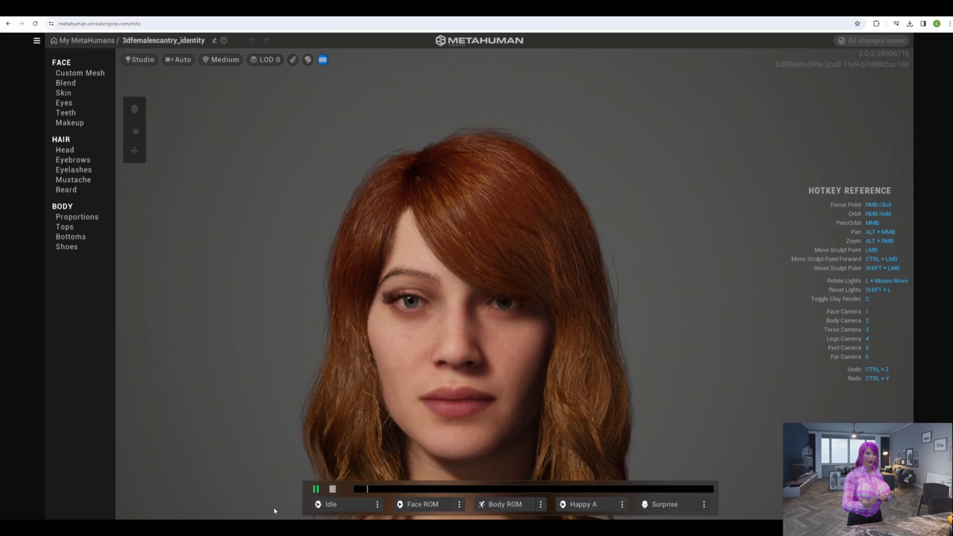
click(65, 226)
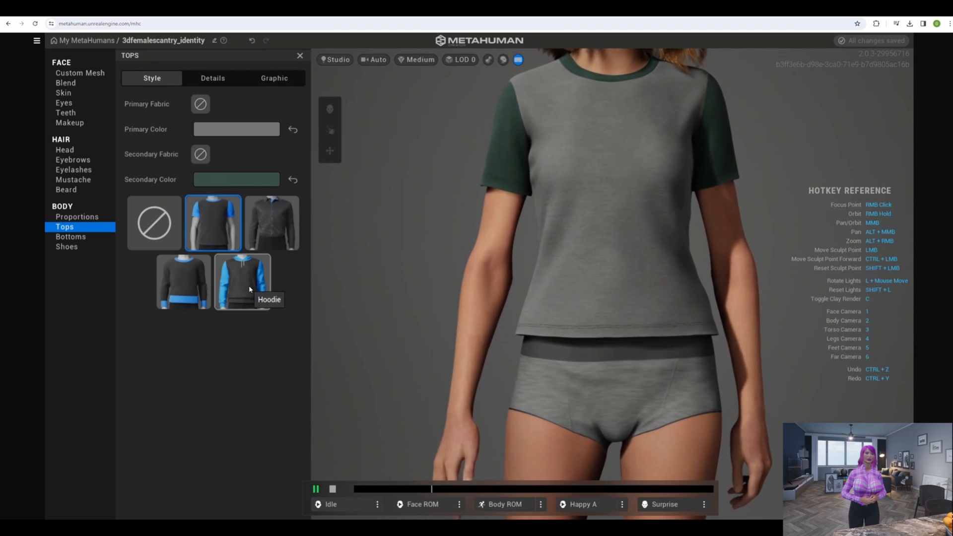
click(70, 236)
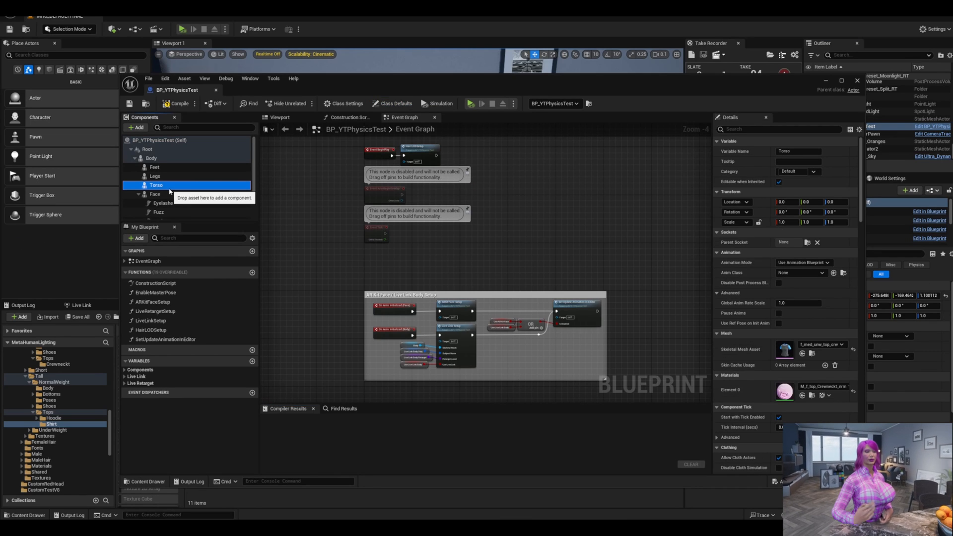
- Export the crew-neck shirt skeletal mesh as FBX into the YTTuts folder
right_click(208, 371)
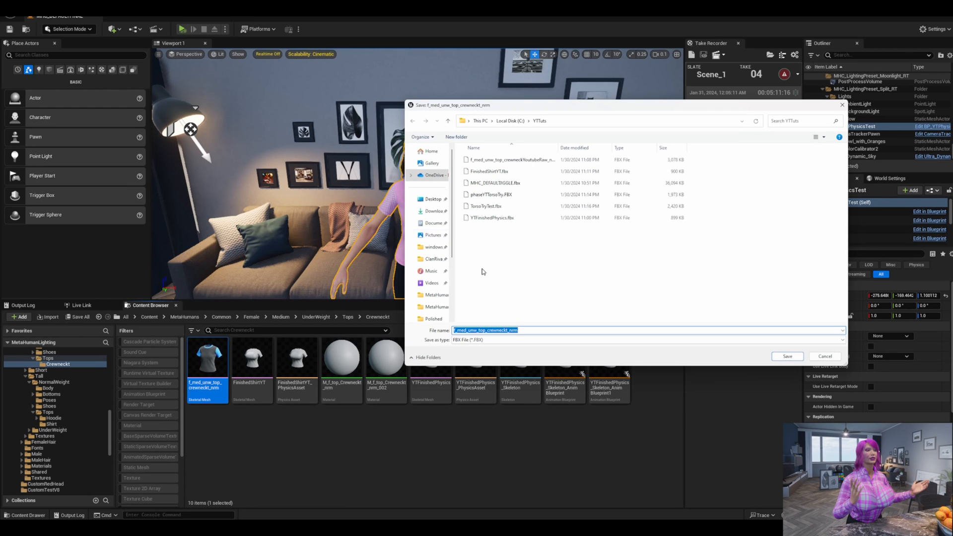
click(509, 330)
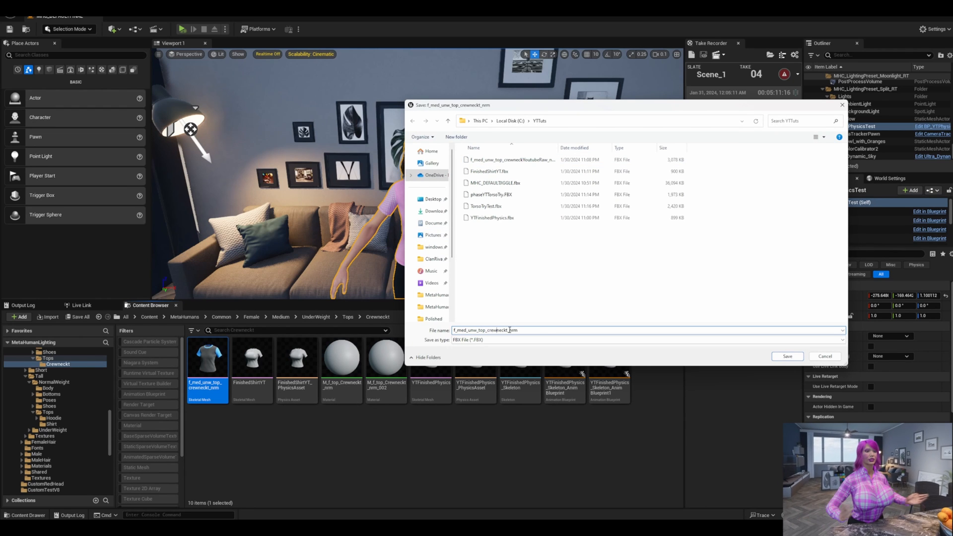
click(787, 356)
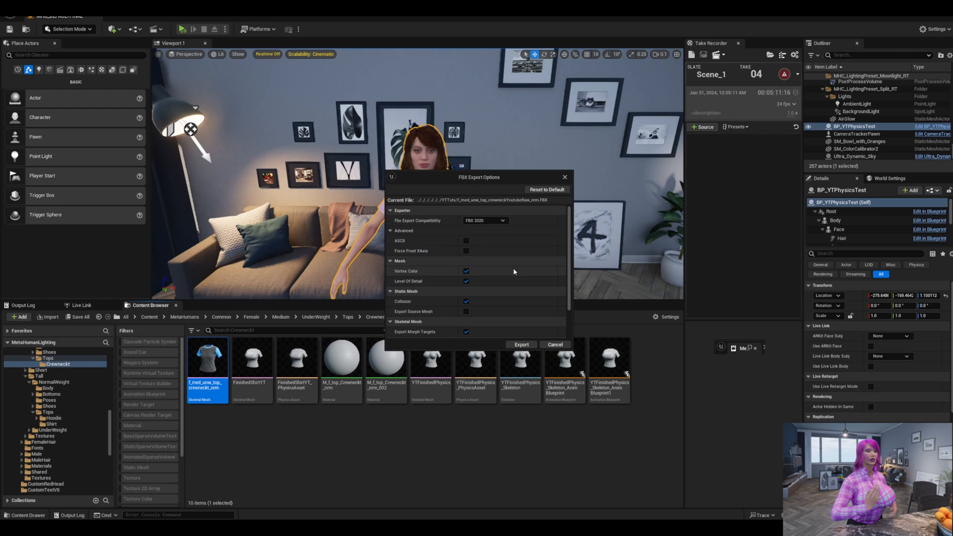
scroll(down, 3)
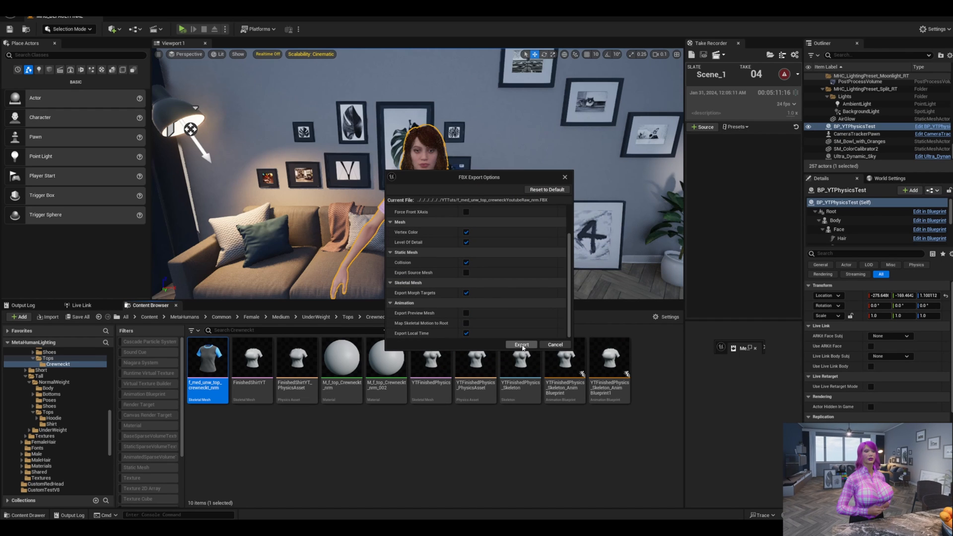
click(520, 345)
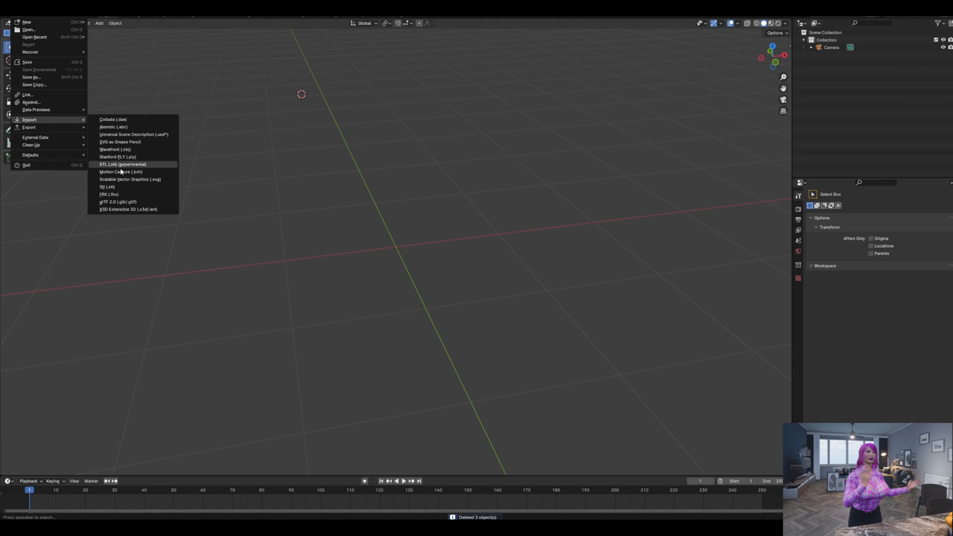
- Import the shirt FBX from YTTuts into Blender and expand its armature hierarchy in the Outliner
click(108, 194)
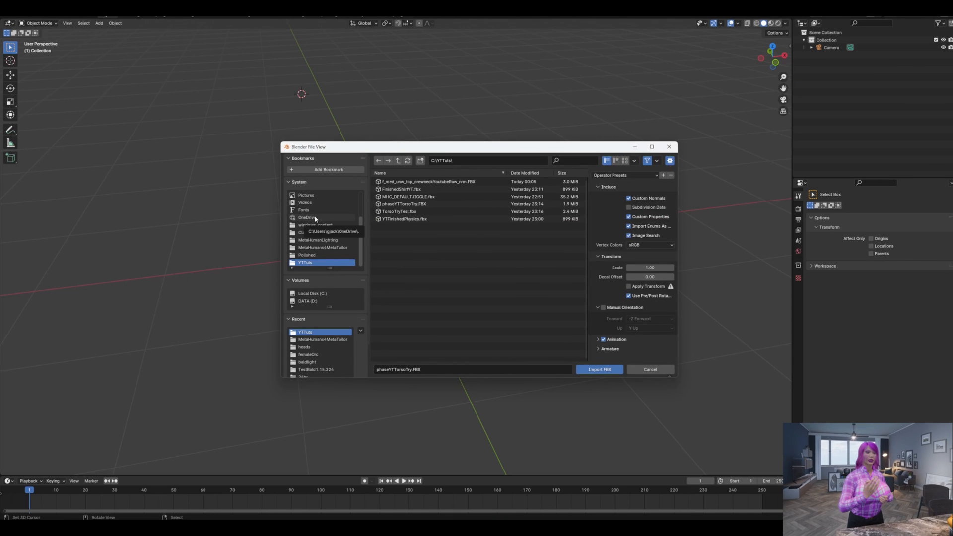
click(598, 369)
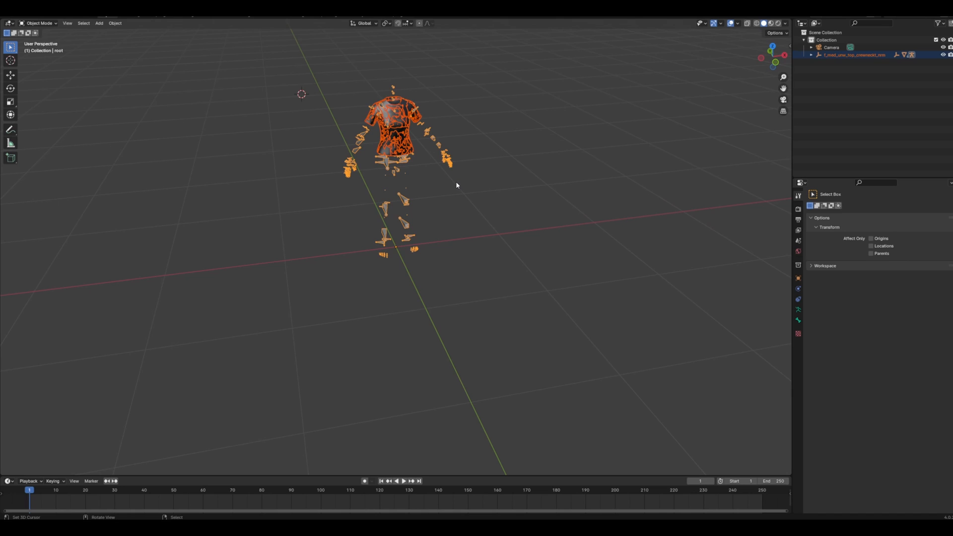
click(810, 54)
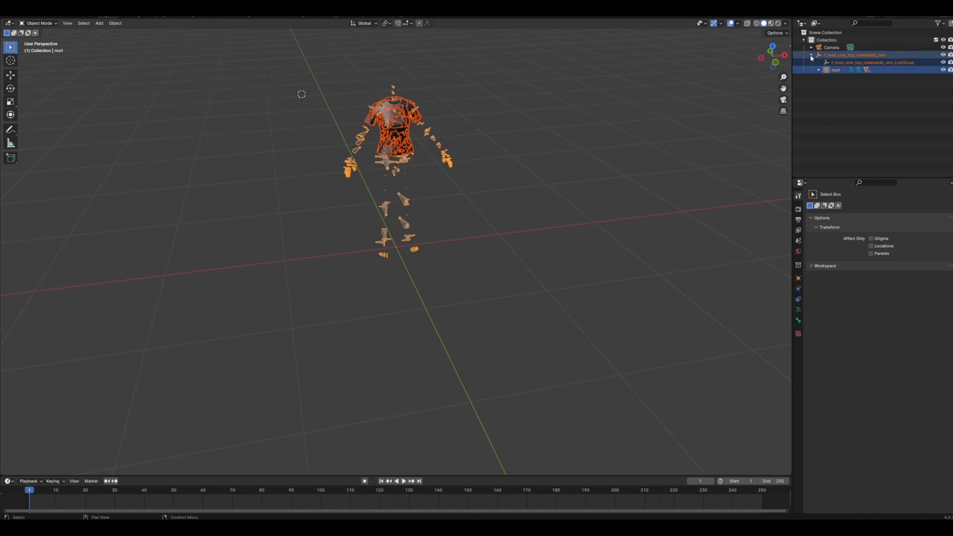
click(818, 70)
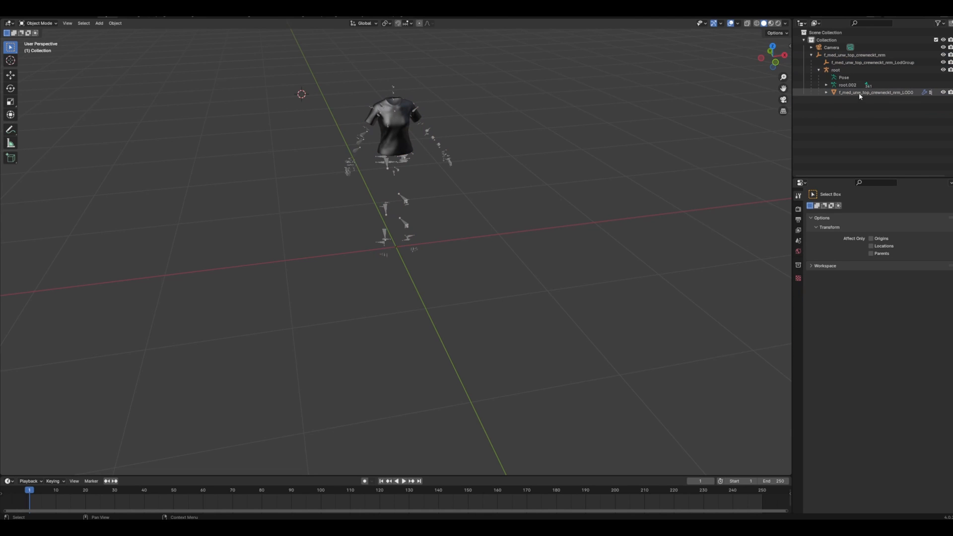
- Sculpt the shirt LOD0 mesh chest fuller using the Inflate and Blob brushes
click(38, 24)
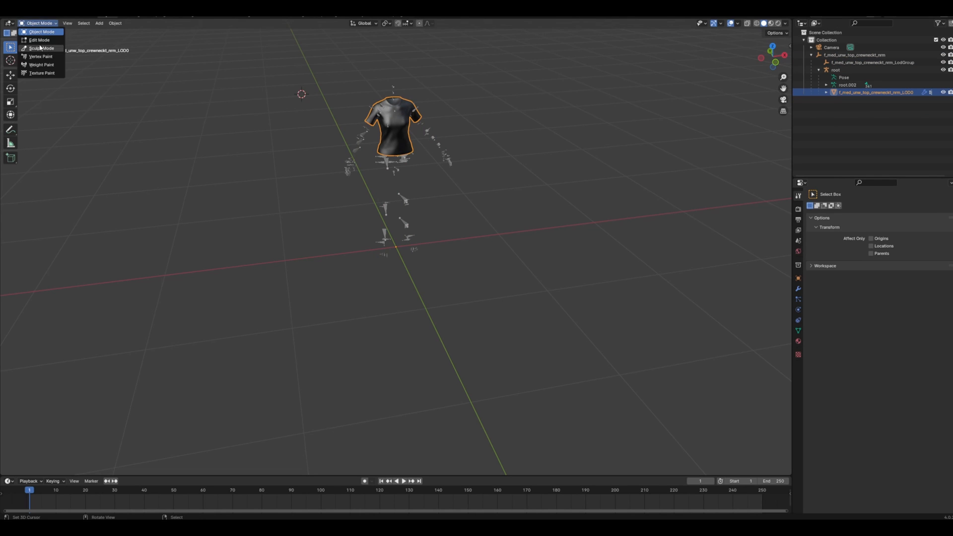
click(40, 49)
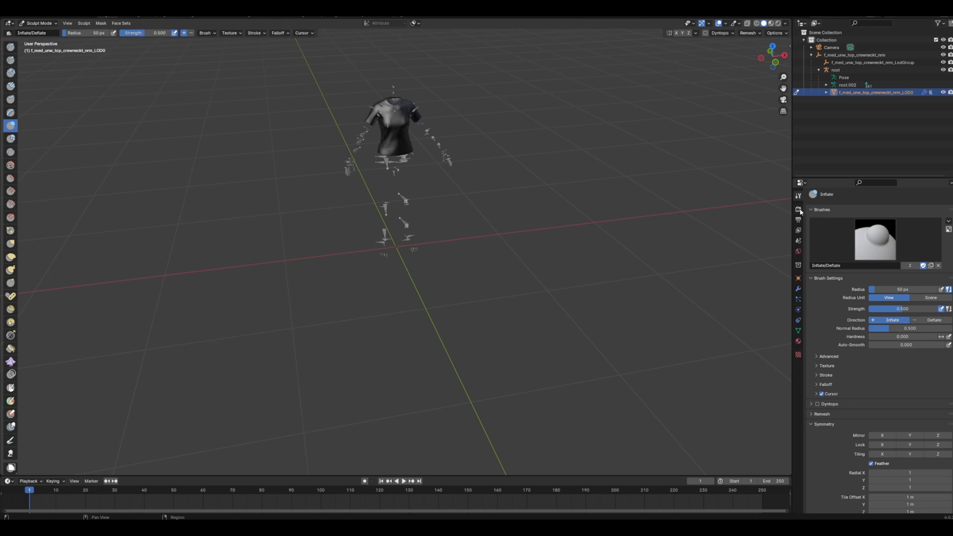
click(882, 435)
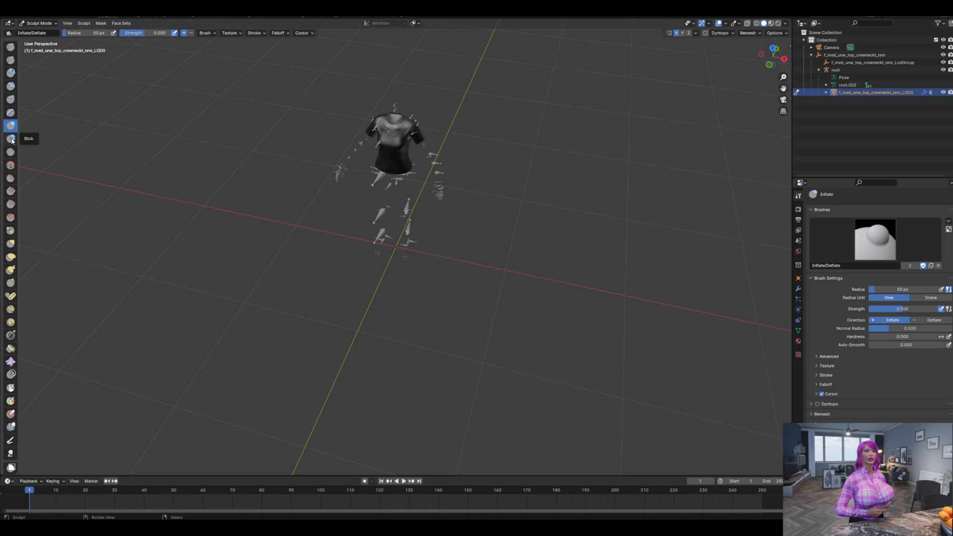
mouse_move(11, 256)
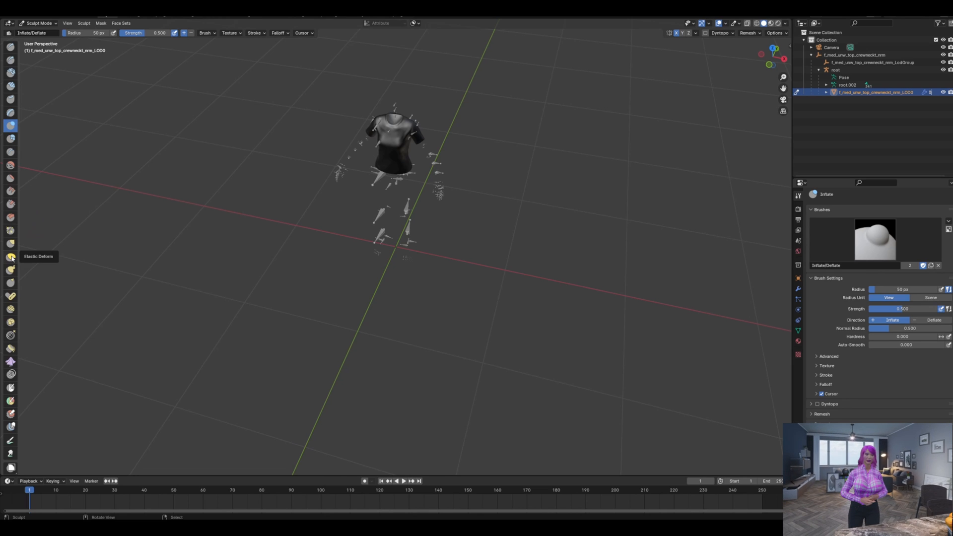
mouse_move(10, 247)
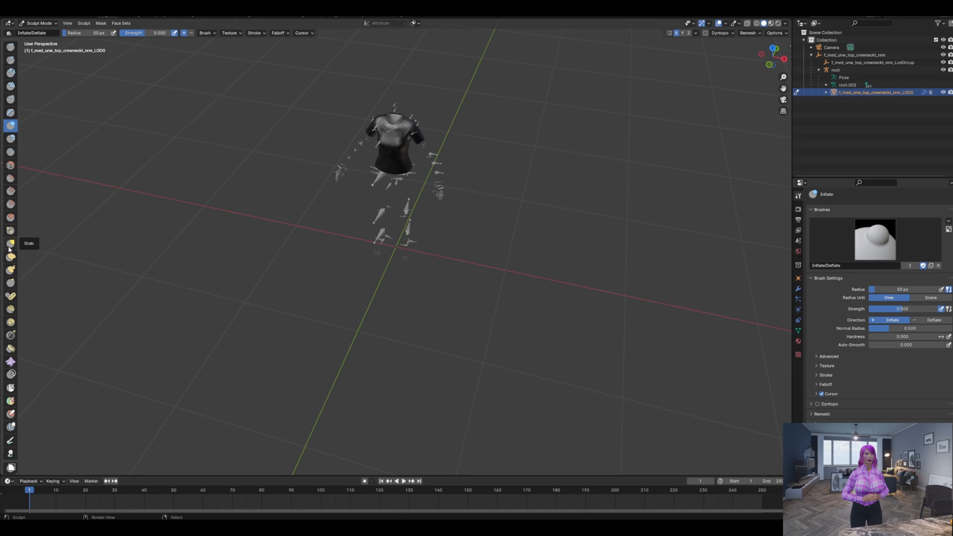
click(11, 138)
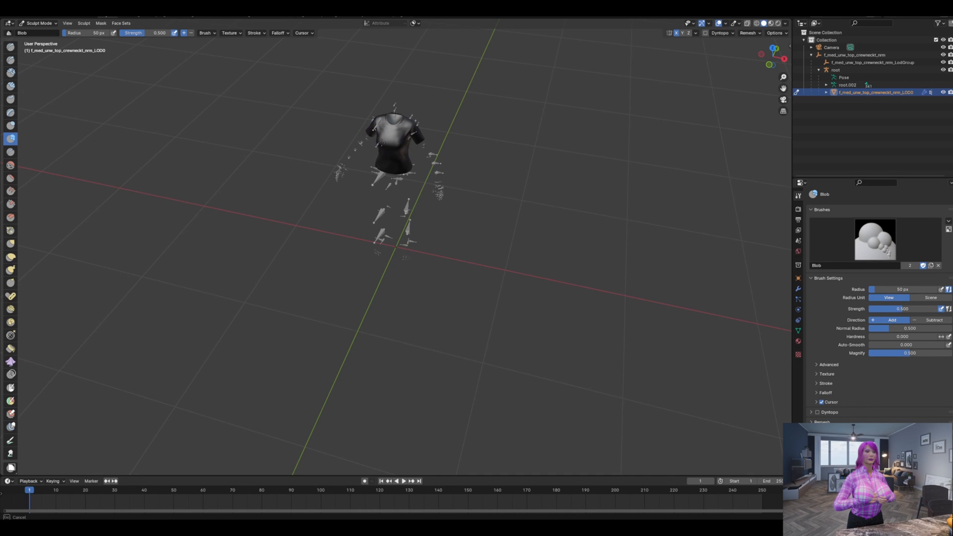
click(10, 125)
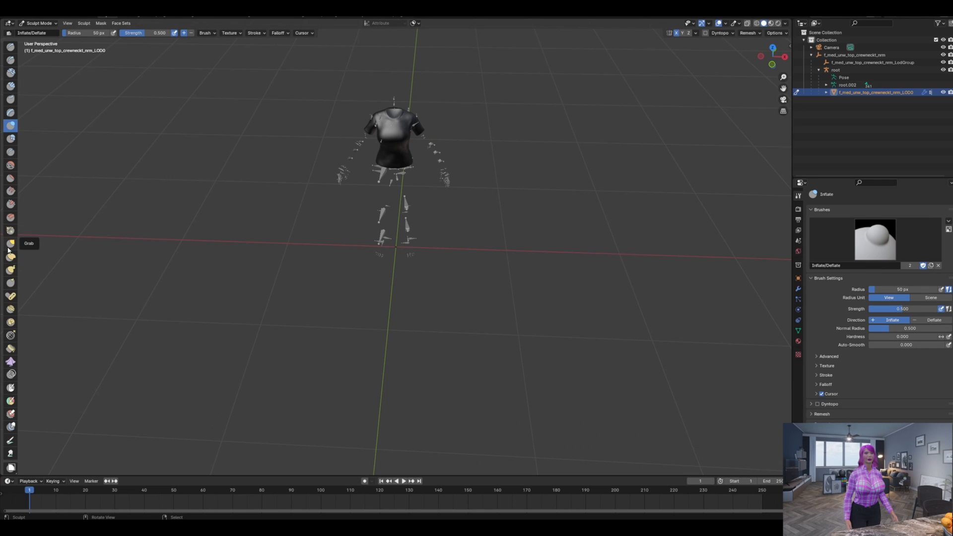
click(11, 243)
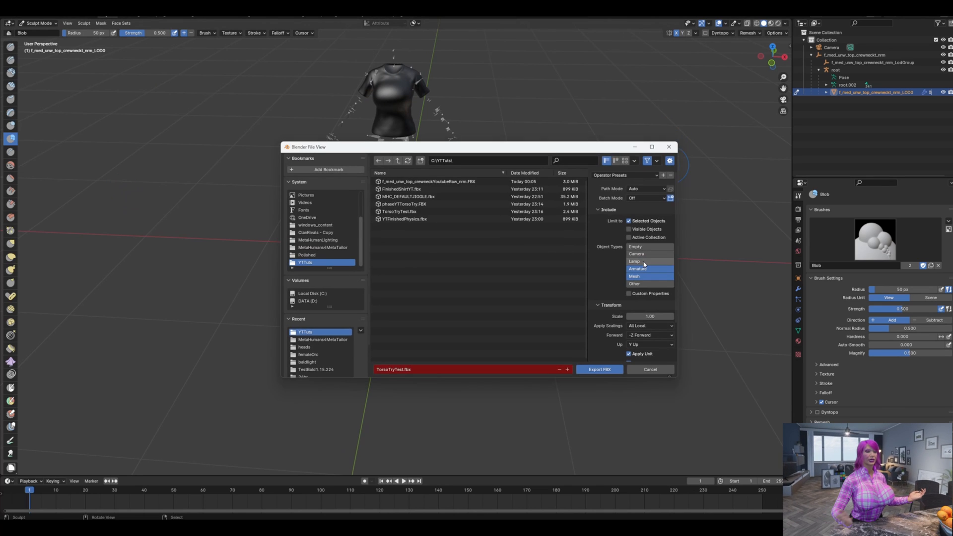
- Export the selected armature and sculpted shirt mesh as TorsoTryTest.fbx
click(599, 368)
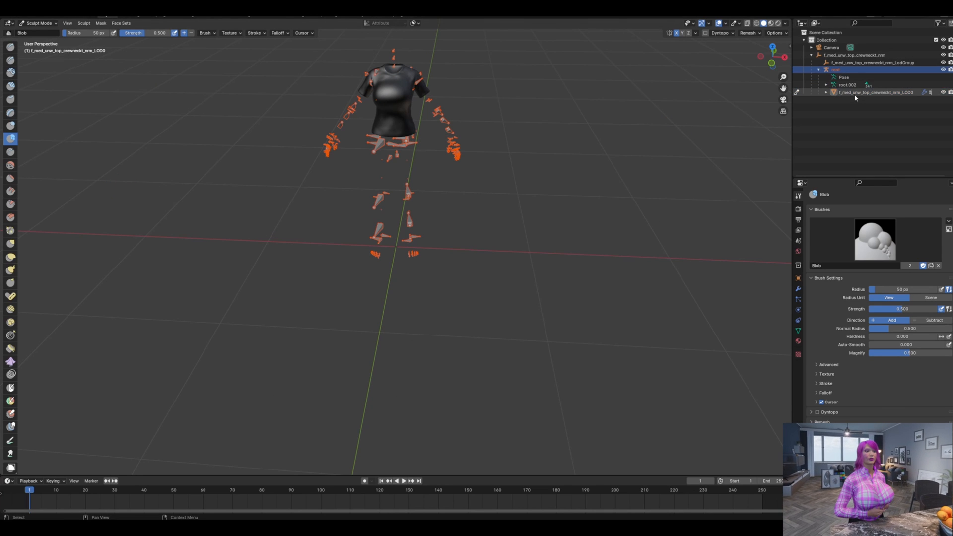
click(19, 22)
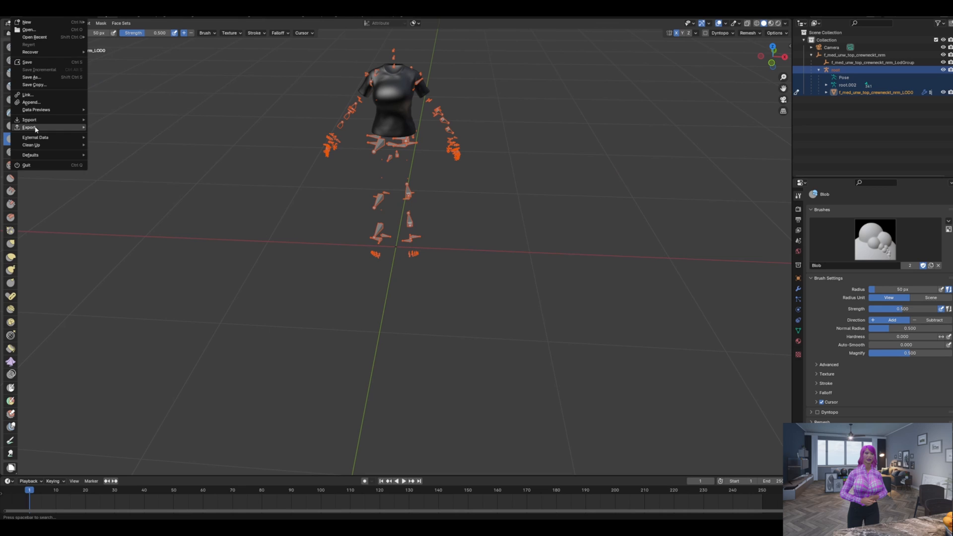
click(29, 128)
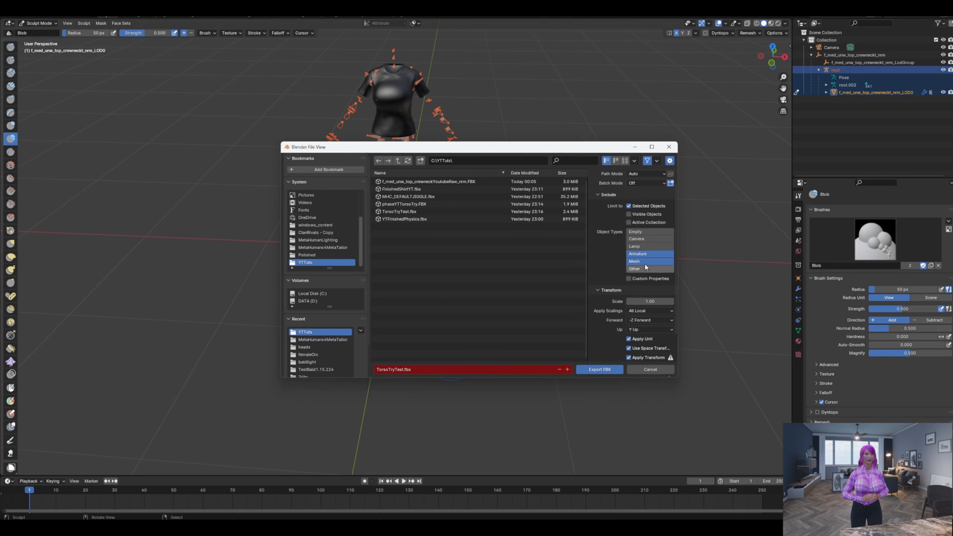
scroll(down, 3)
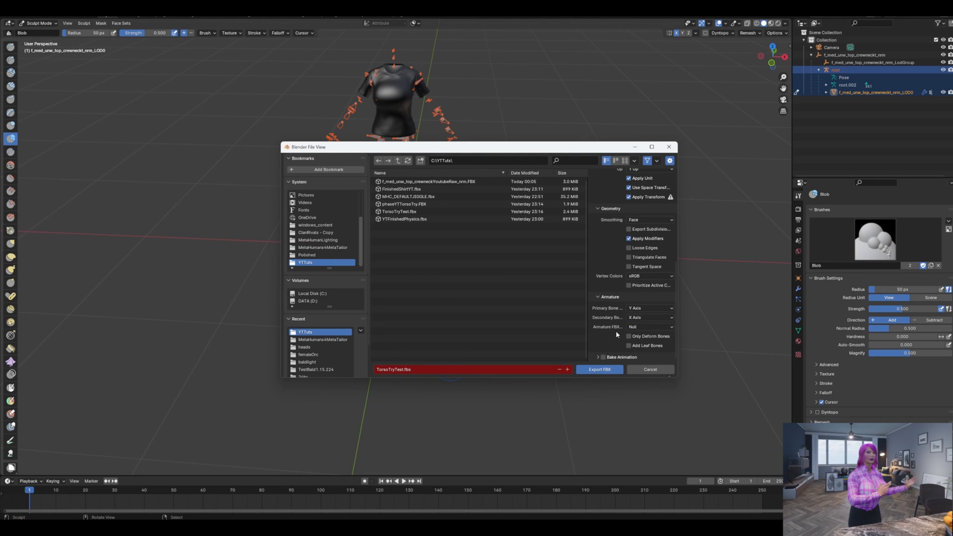
mouse_move(429, 328)
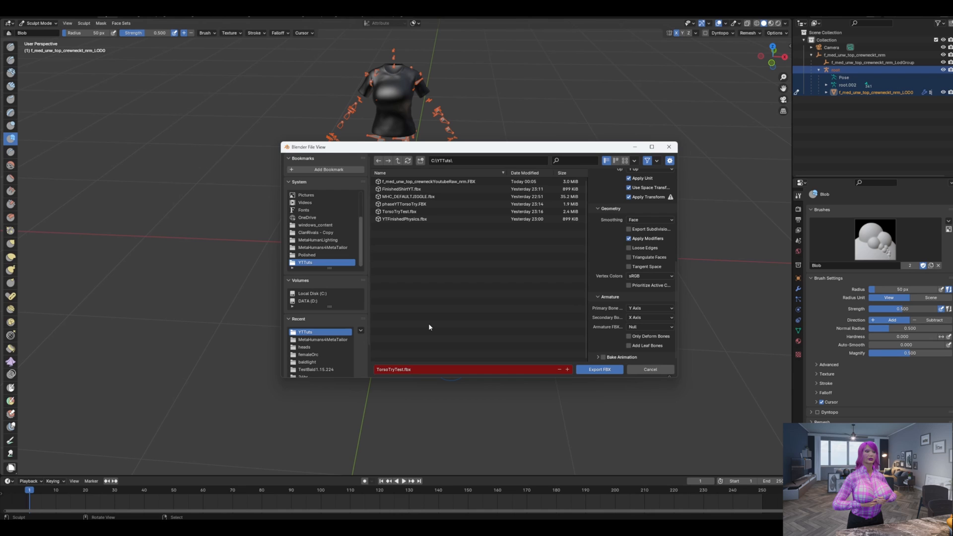
mouse_move(506, 322)
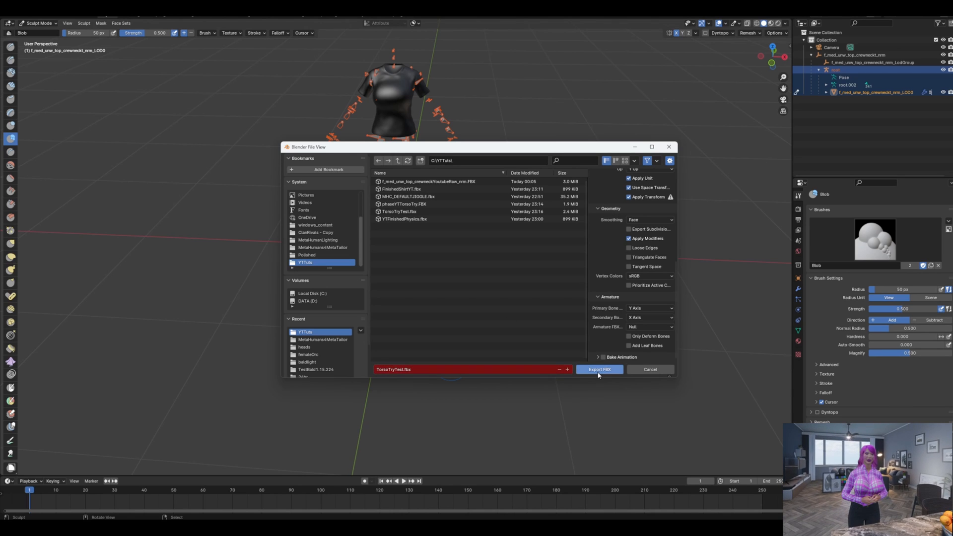
mouse_move(599, 369)
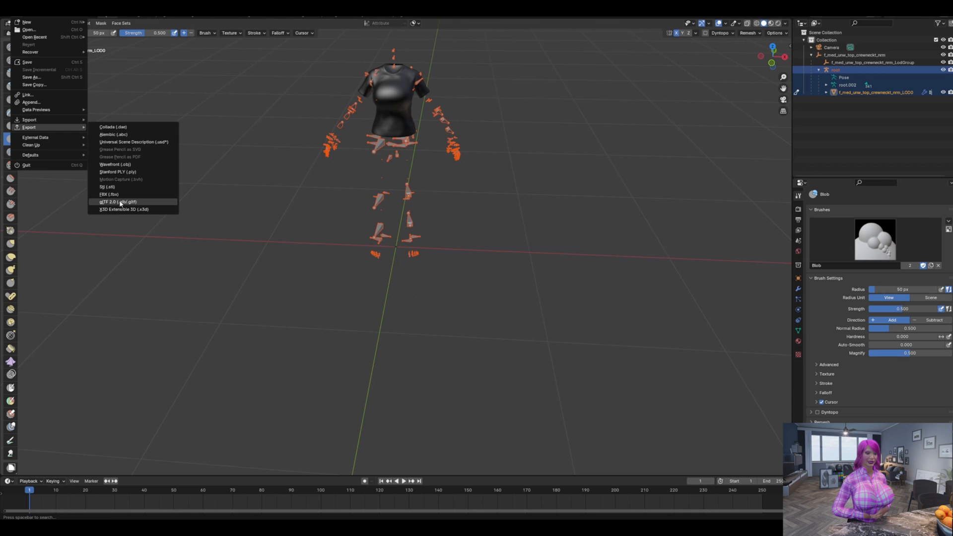
click(109, 194)
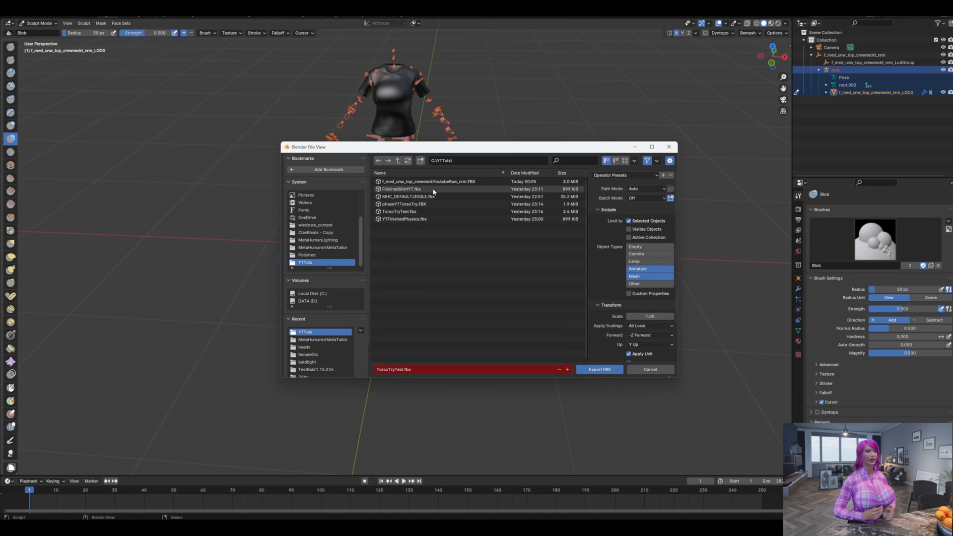
click(399, 189)
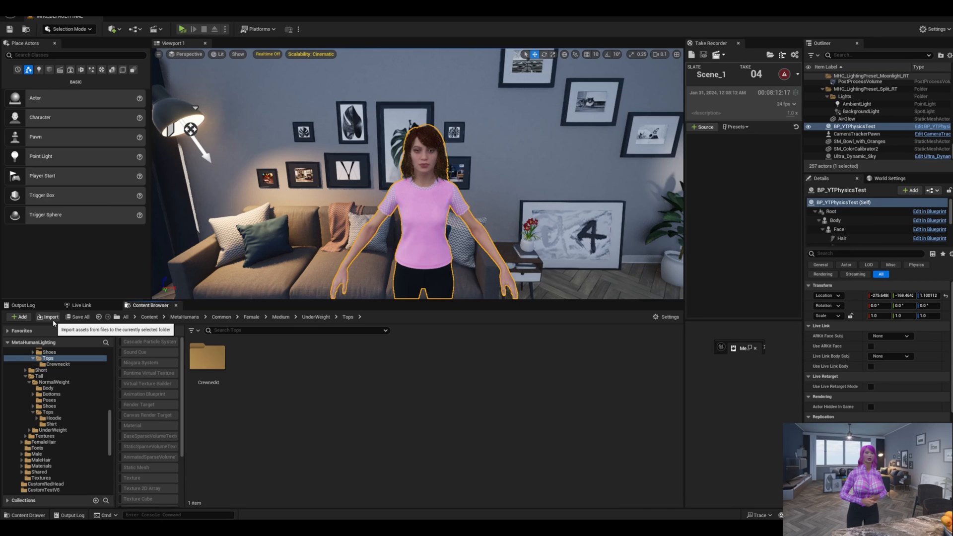
- Import the re-sculpted shirt FBX into the Tops folder as the FinishedShirtYT skeletal mesh
click(48, 317)
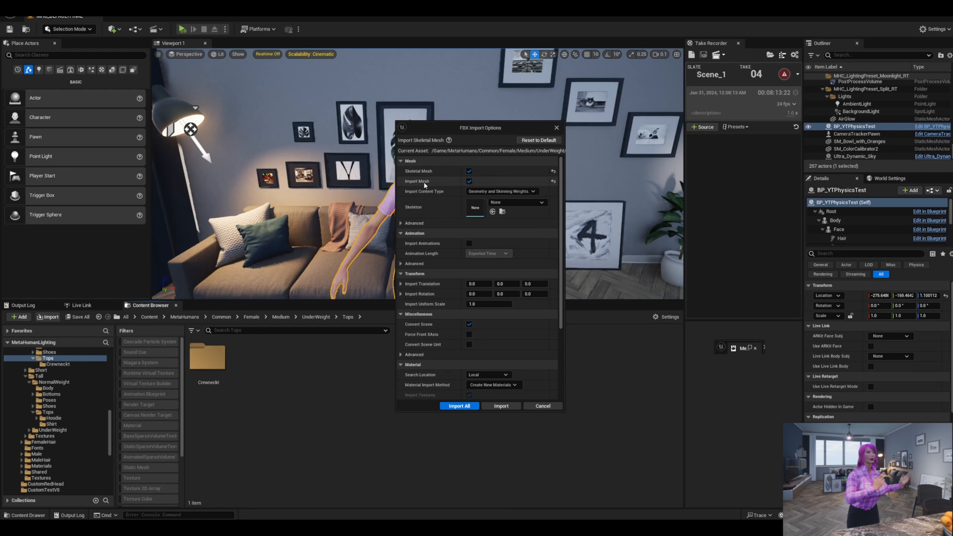
click(458, 406)
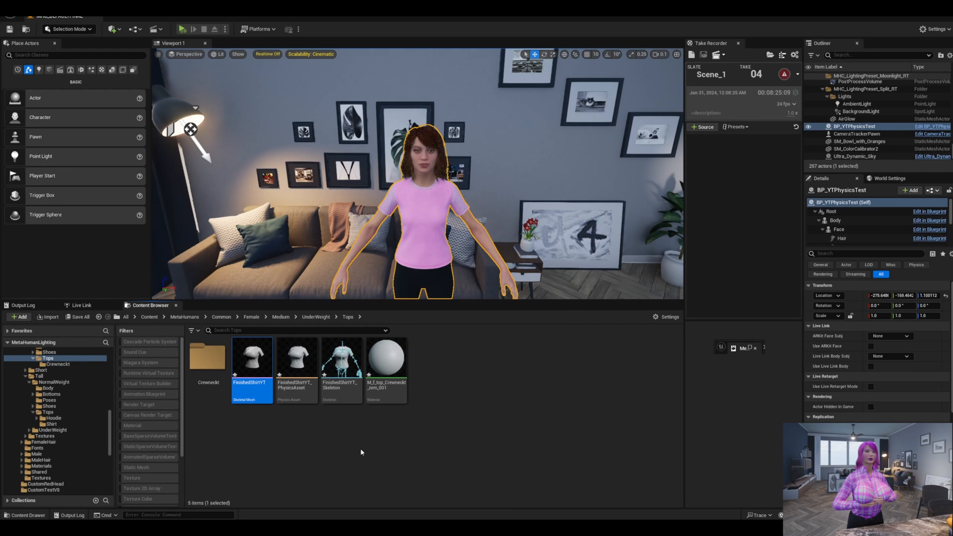
right_click(252, 365)
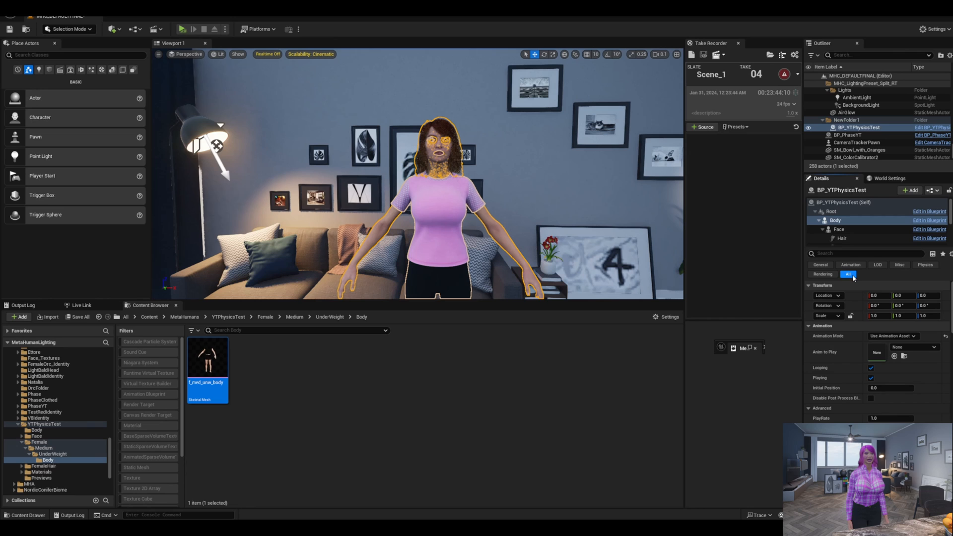
mouse_move(209, 392)
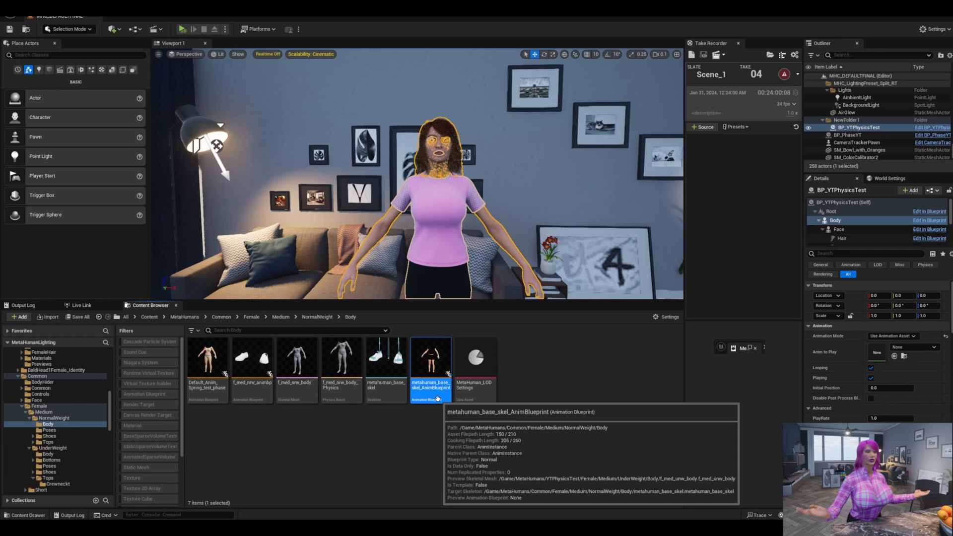
- Add chained Spring Controller nodes on the clavicle pec bones in metahuman_base_skel_AnimBlueprint with limited channels
double_click(431, 358)
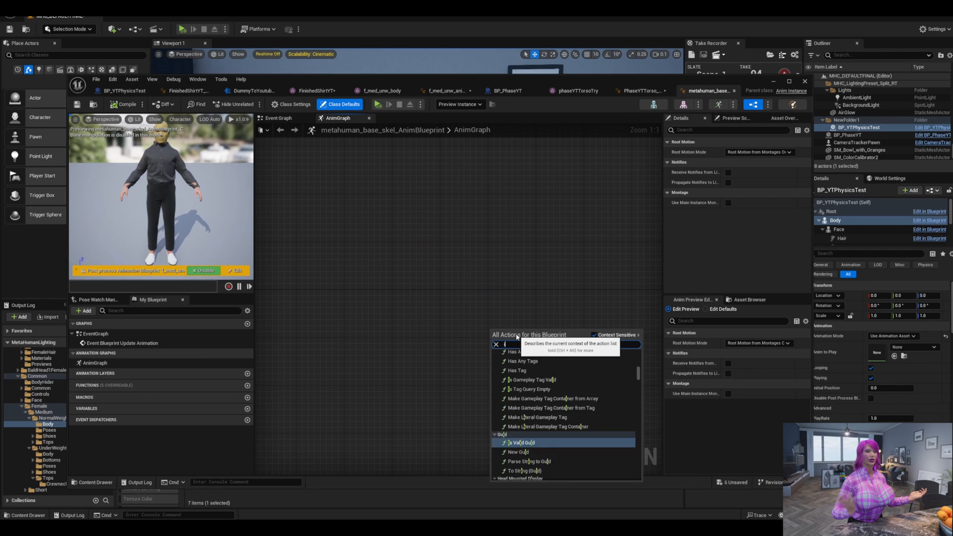
text(springd)
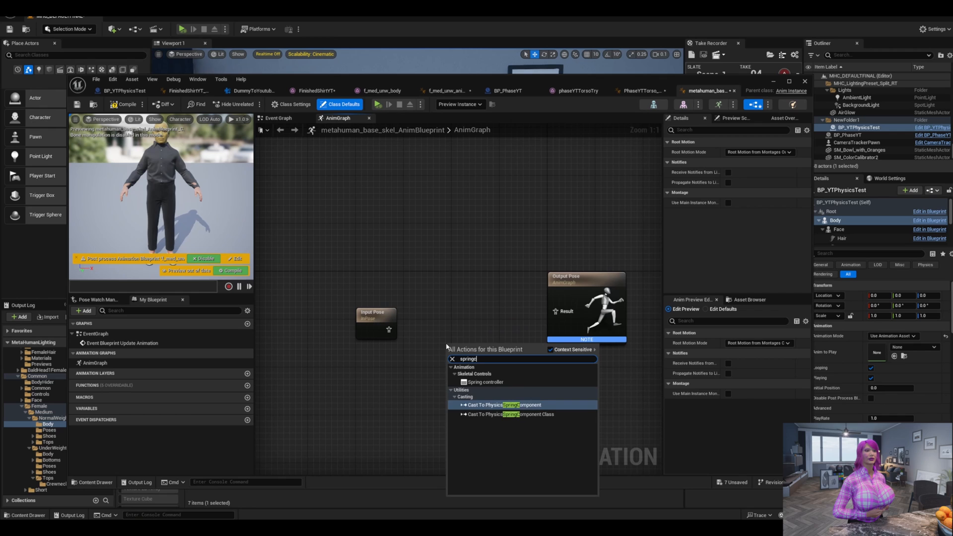
click(485, 382)
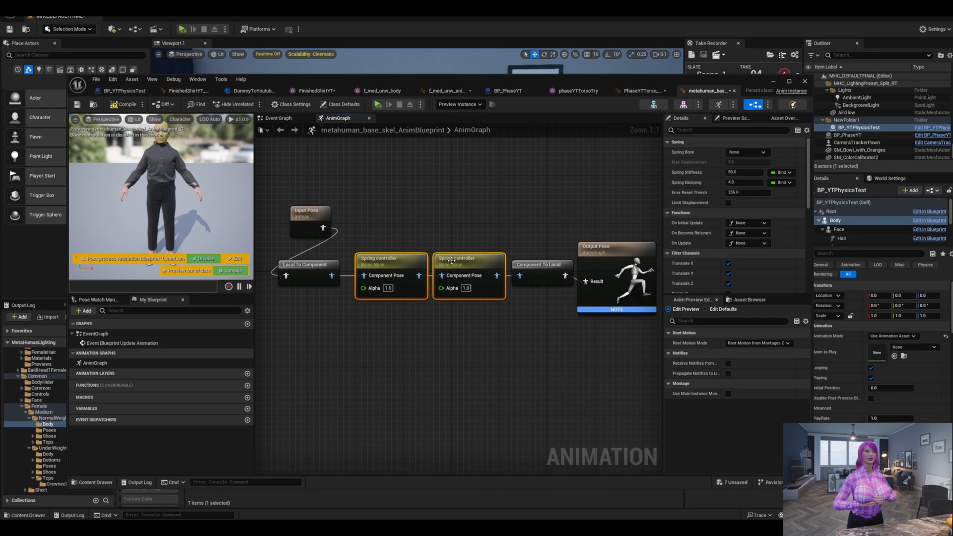
click(763, 152)
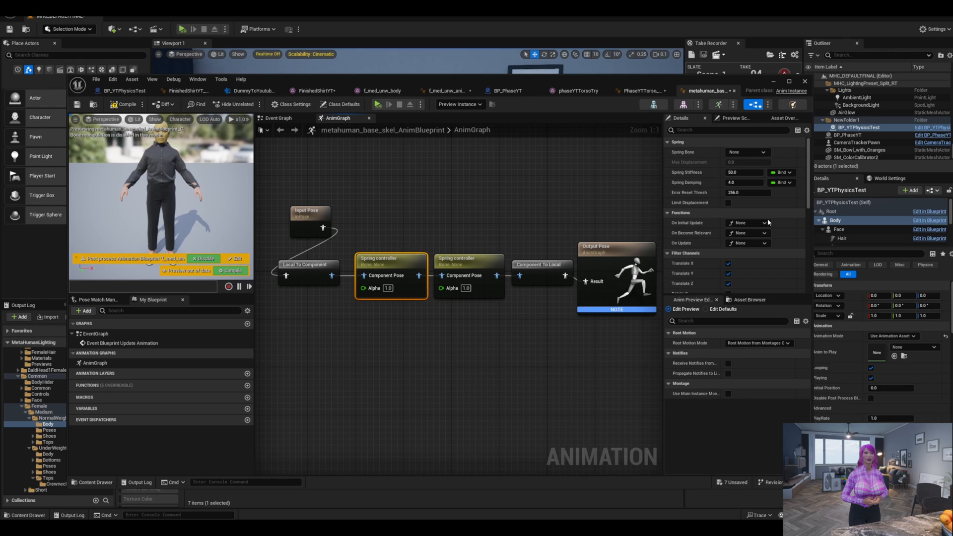
click(746, 151)
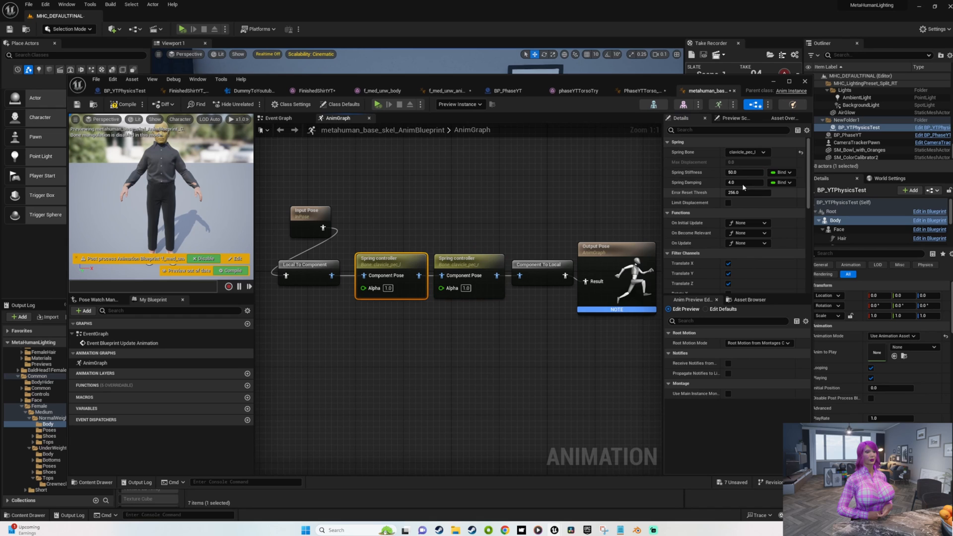
scroll(down, 3)
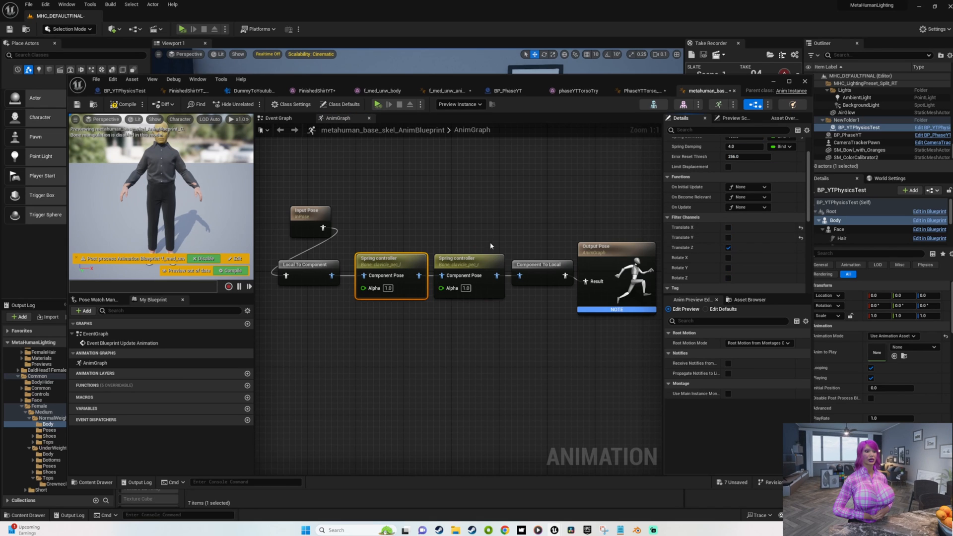
click(468, 258)
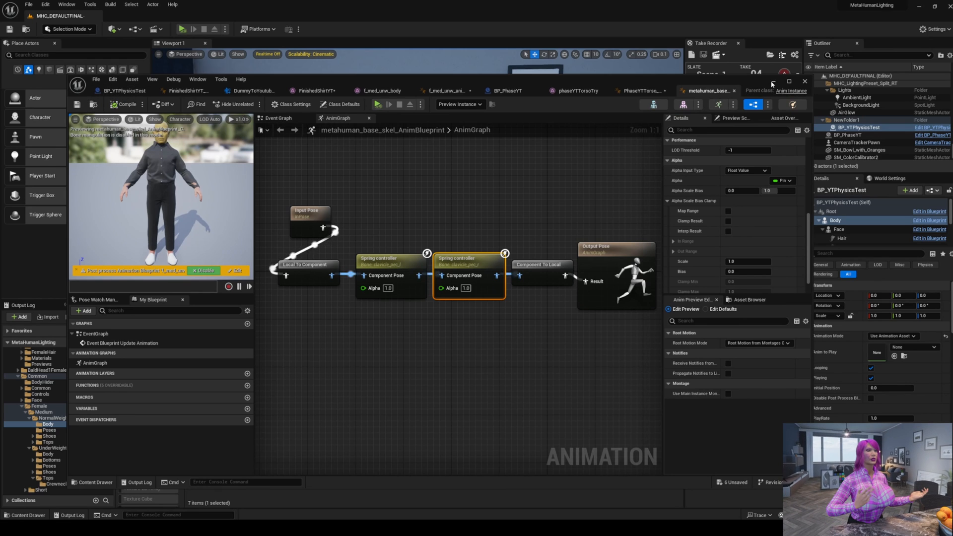
click(803, 81)
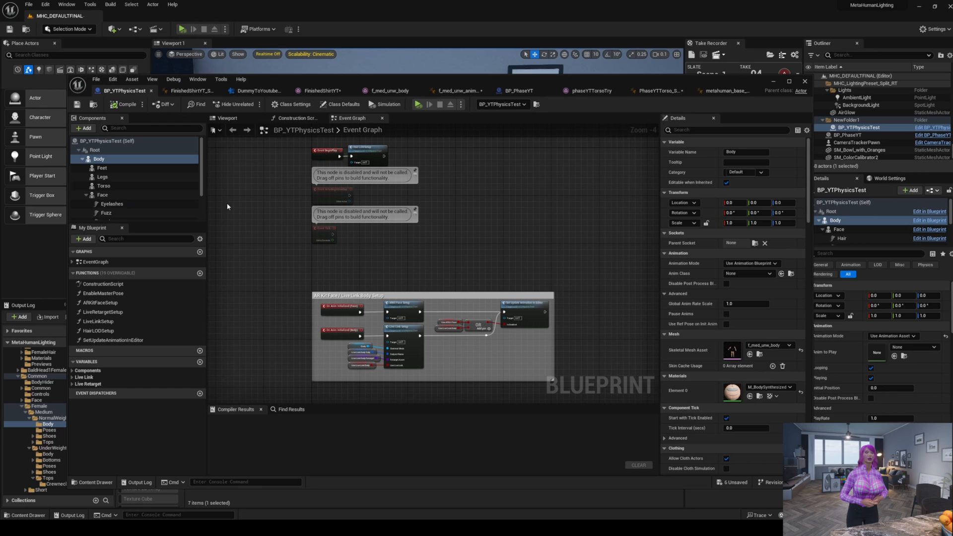
- Browse to the Pose_dance_catwalk_Female animations folder and bring up new-asset options
click(104, 187)
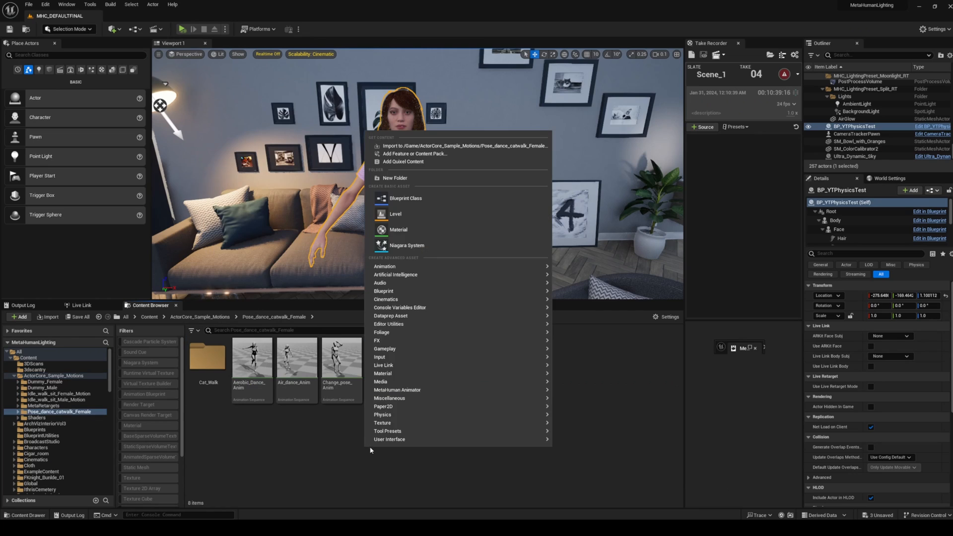
mouse_move(384, 266)
text(myToYoutube)
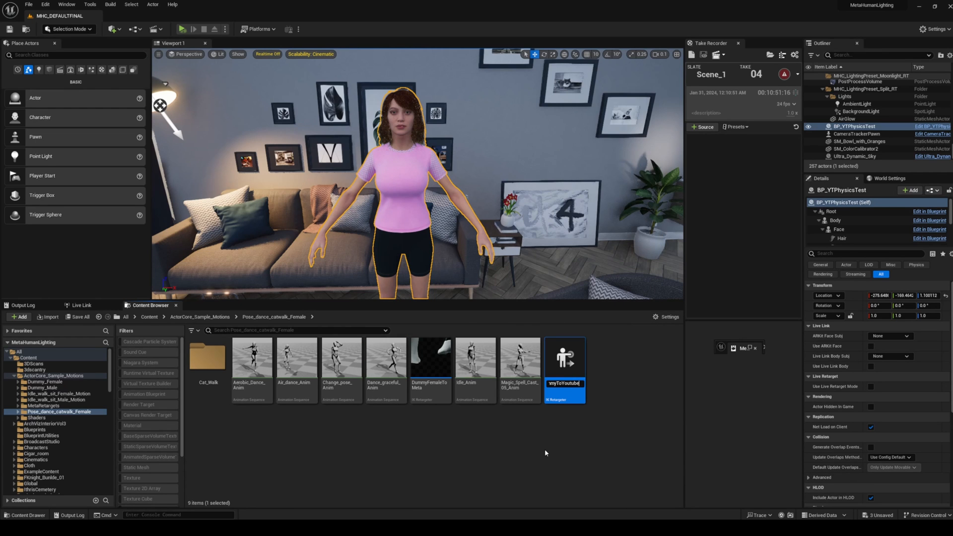
- Set the DummyToYoutubeJiggle retargeter source to Dummy_Female_IKRig and target to IK_metahuman
double_click(564, 356)
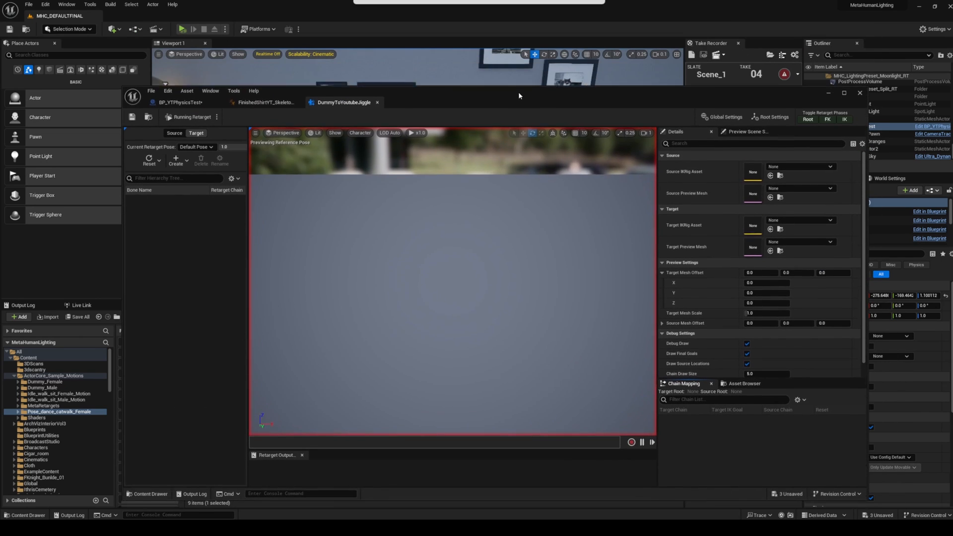
click(821, 167)
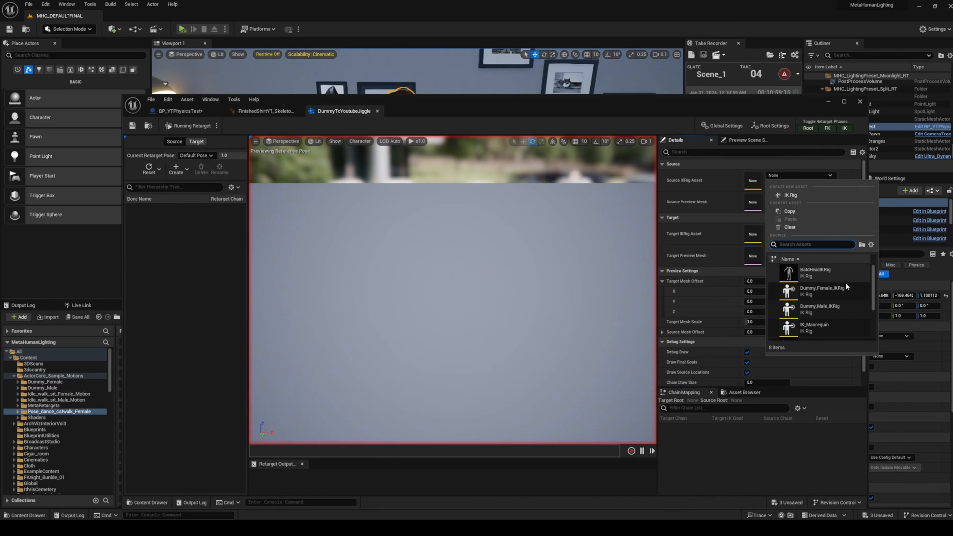
click(821, 292)
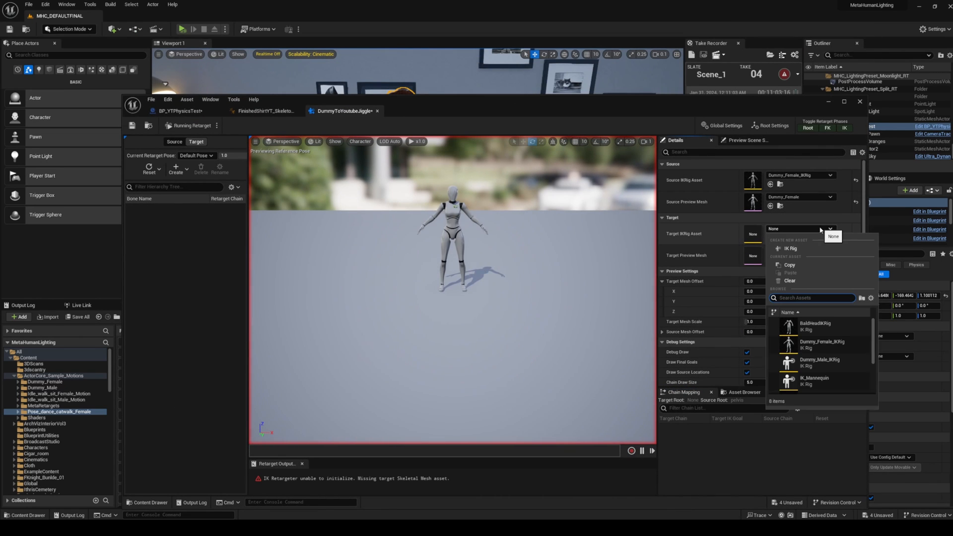
text(meta)
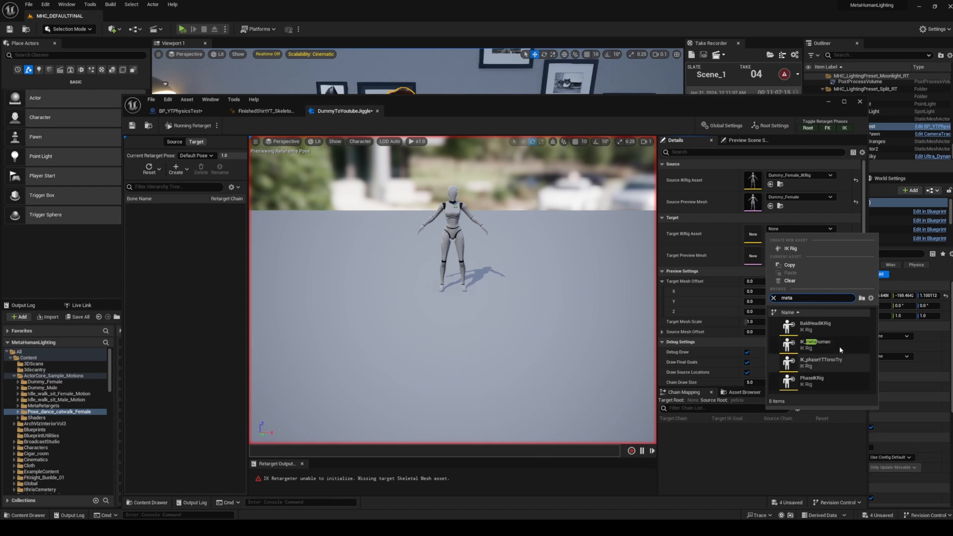
click(815, 343)
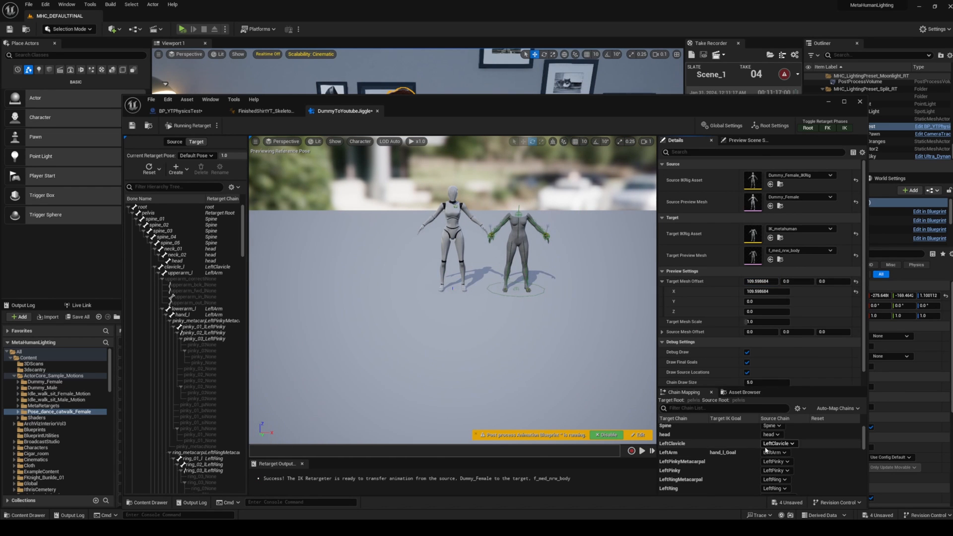
scroll(down, 3)
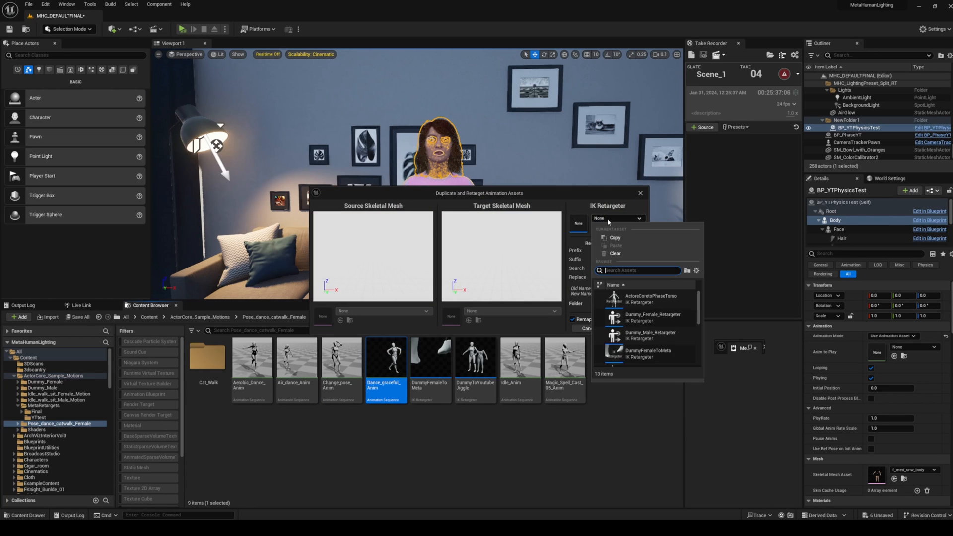
- Retarget Dance_graceful_Anim with the DummyToYoutubeJiggle IK Retargeter into the YTtest folder
text(dum)
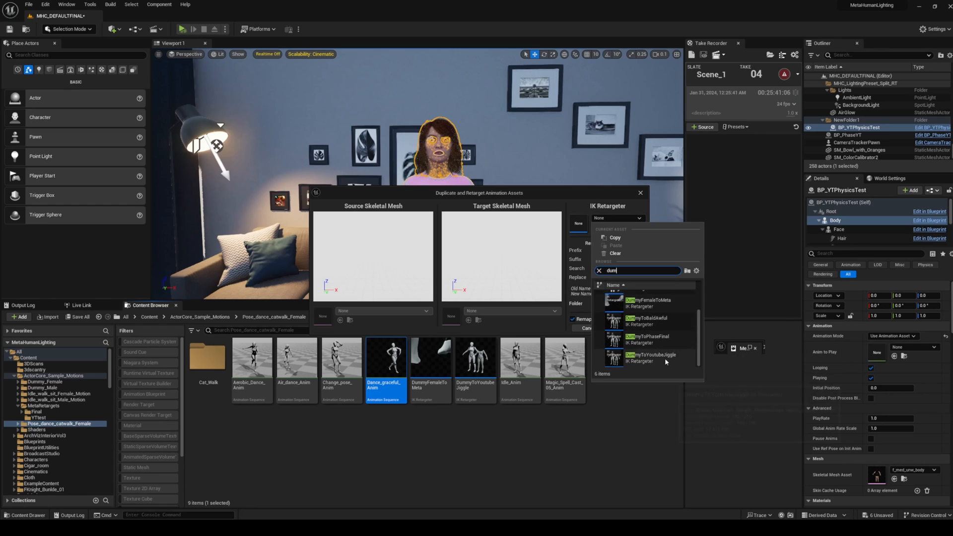
click(650, 357)
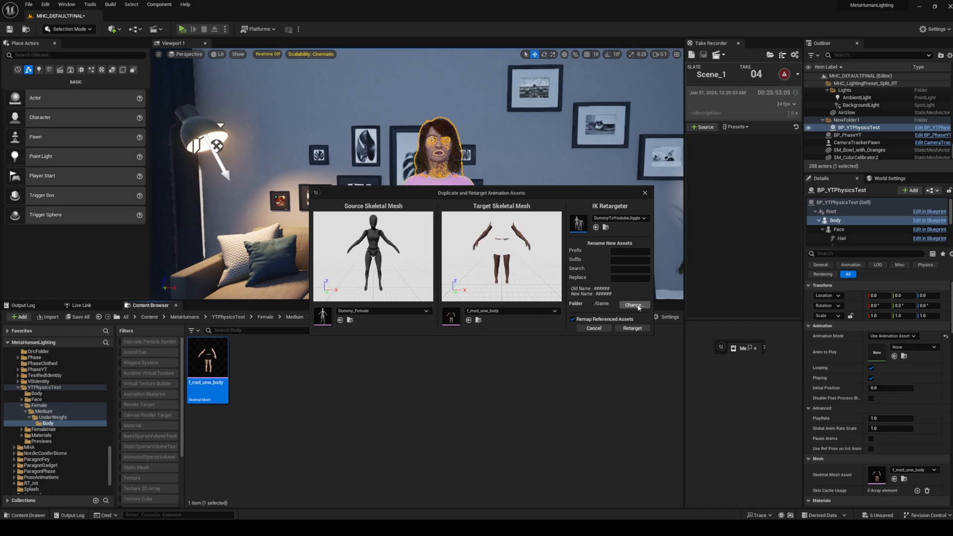
click(633, 304)
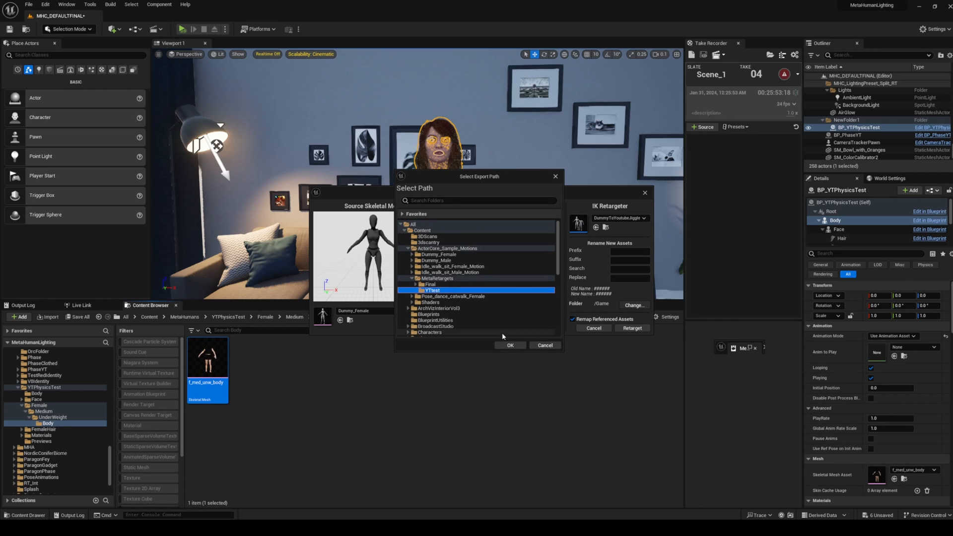
click(509, 344)
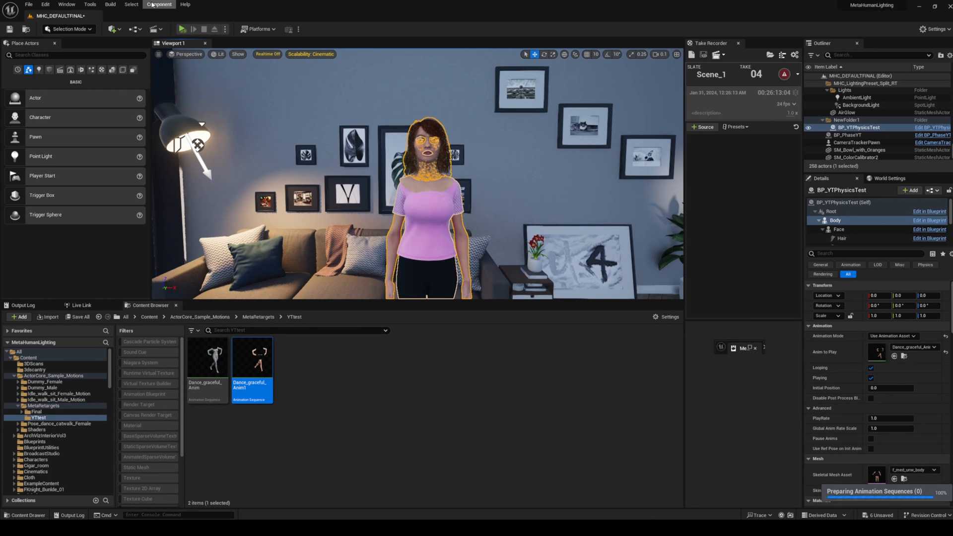
- Simulate, stop, recompile BP_YTPhysicsTest, then simulate again to watch the MetaHuman dance
click(182, 29)
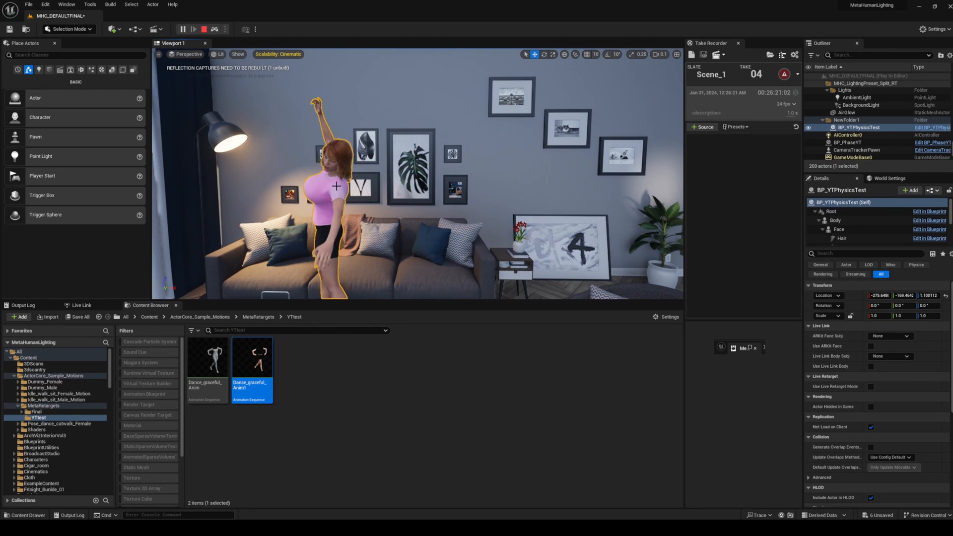
click(183, 29)
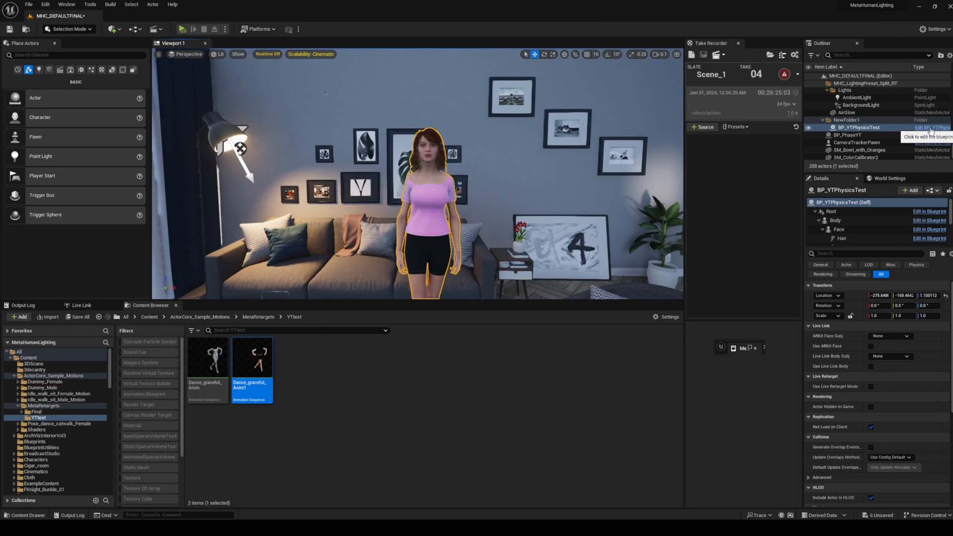
click(928, 128)
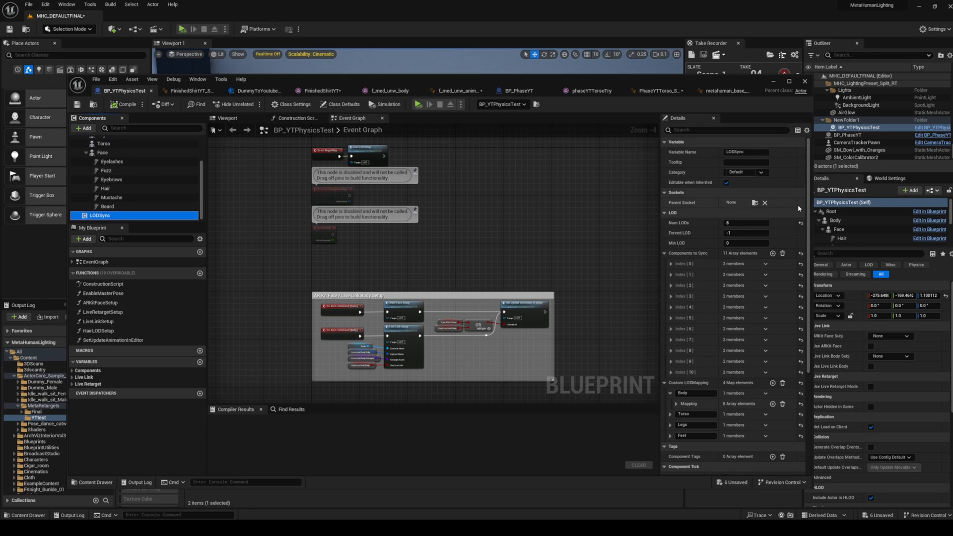
click(746, 233)
text(0)
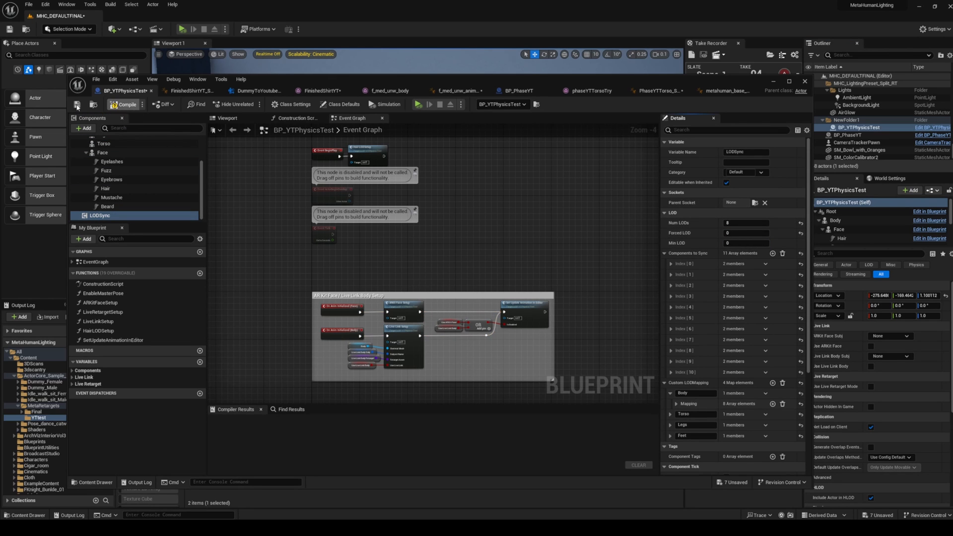
click(185, 29)
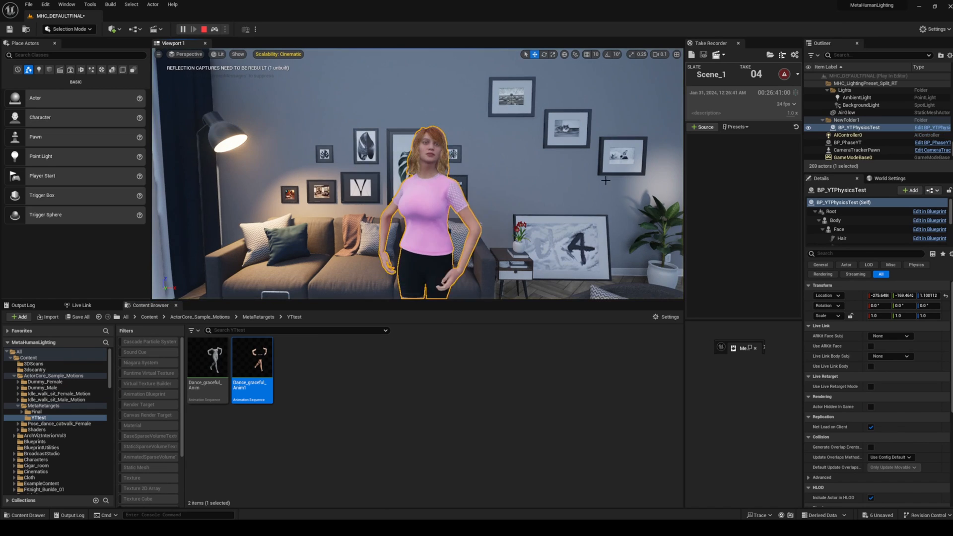